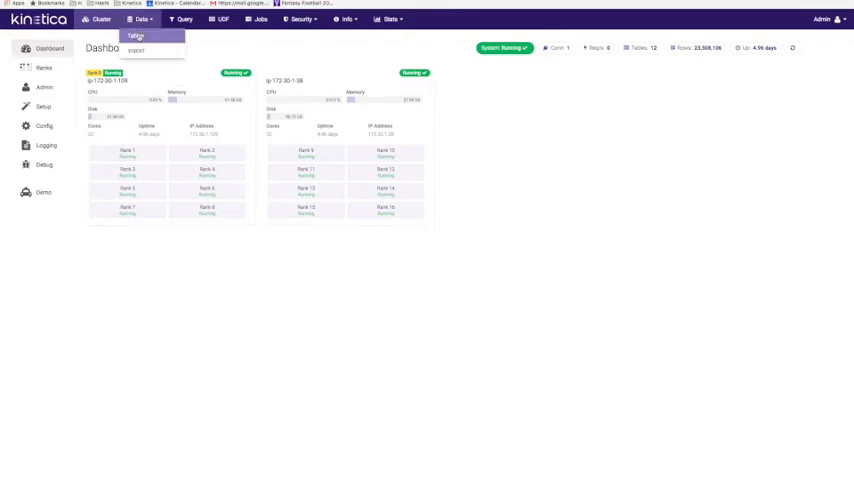
- Show the Tables page listing Kinetica's collections and tables via the Data menu
{"action": "left_click", "coordinate": [136, 36]}
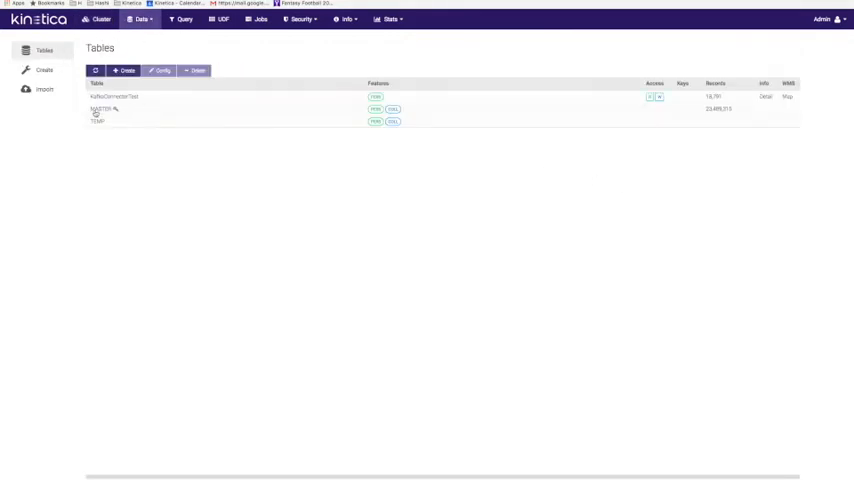
{"action": "left_click", "coordinate": [100, 108]}
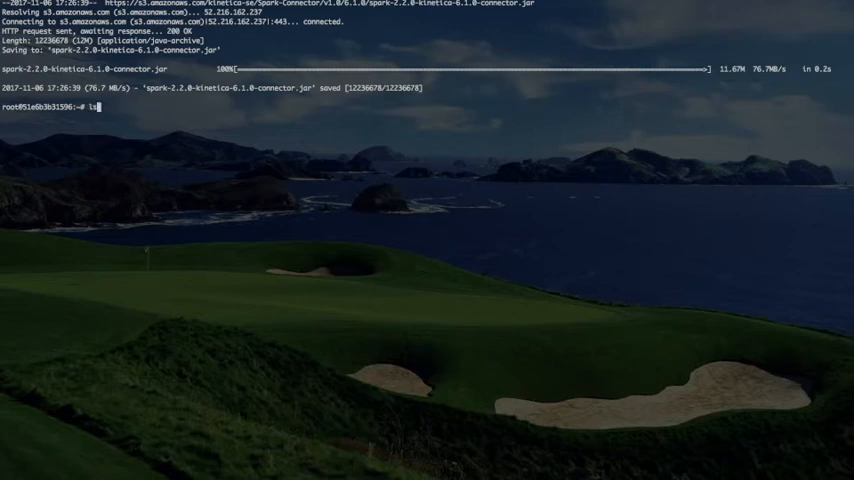
- Launch spark-shell with --jars spark-2.2.0-kinetica-6.1.0-connector.jar after clearing the terminal
{"action": "key", "text": "Return"}
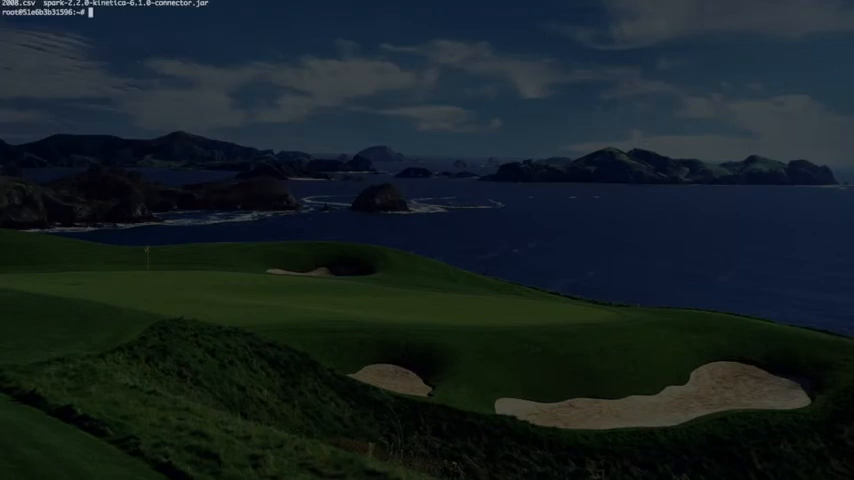
{"action": "type", "text": "spark-shell --jar"}
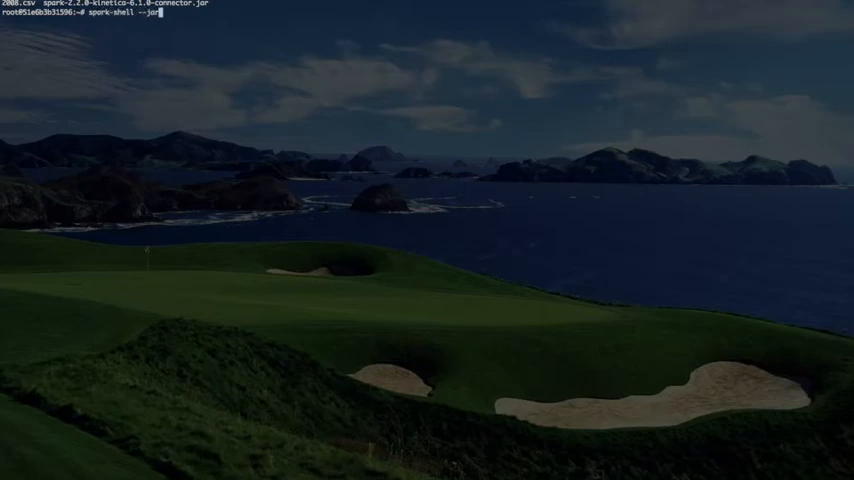
{"action": "type", "text": "s"}
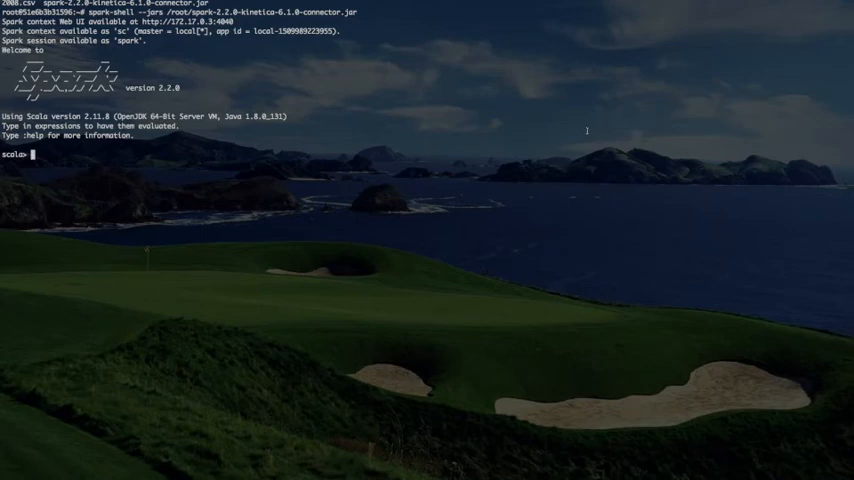
- Import com.kinetica.spark._ and read 2008.csv into DataFrame df with header and schema inference
{"action": "type", "text": "import"}
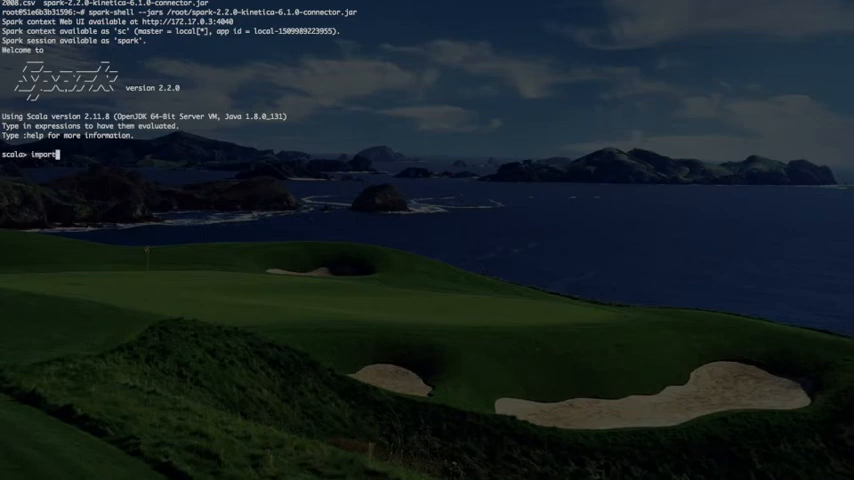
{"action": "type", "text": "com."}
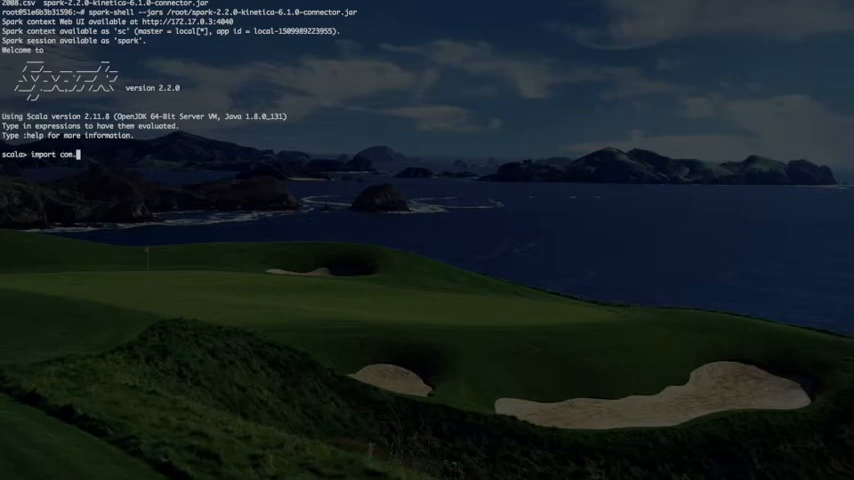
{"action": "type", "text": "kinetica.s"}
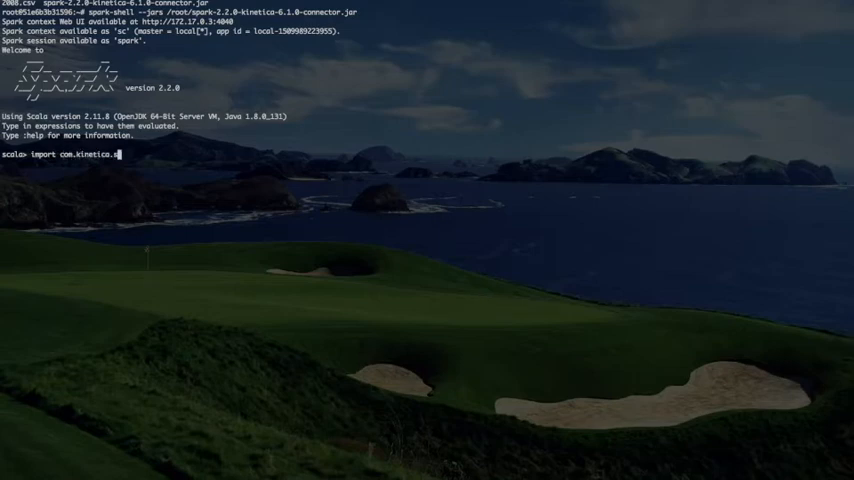
{"action": "type", "text": "park."}
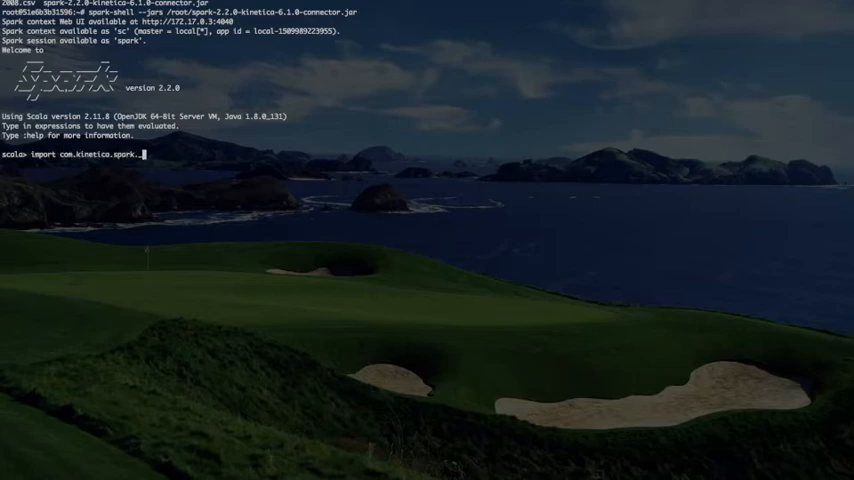
{"action": "key", "text": "Return"}
{"action": "type", "text": ":paste"}
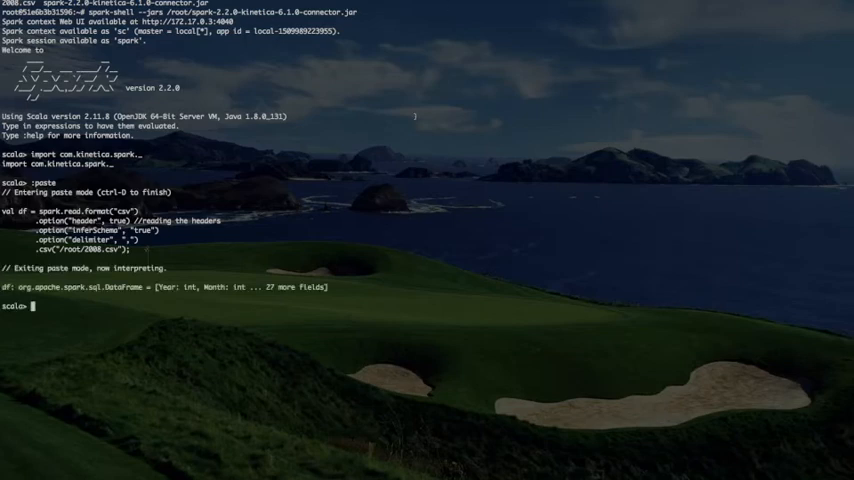
{"action": "type", "text": "df"}
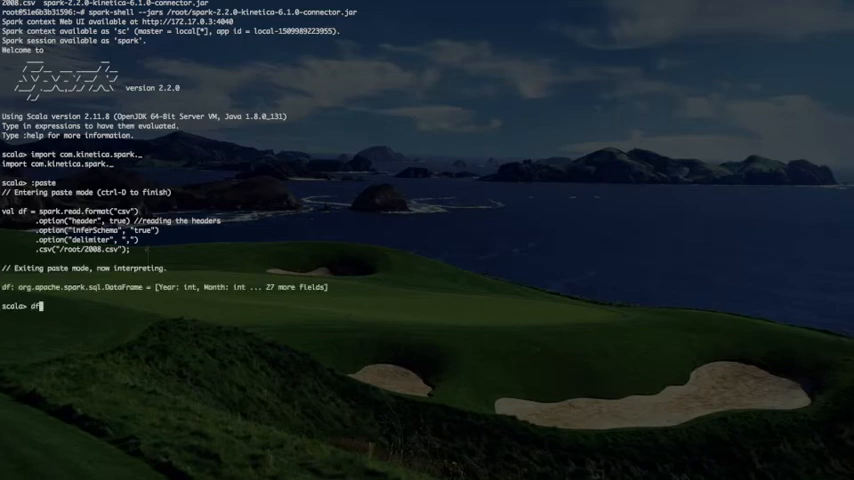
- Run df.show to print the first 20 airline rows
{"action": "key", "text": "Return"}
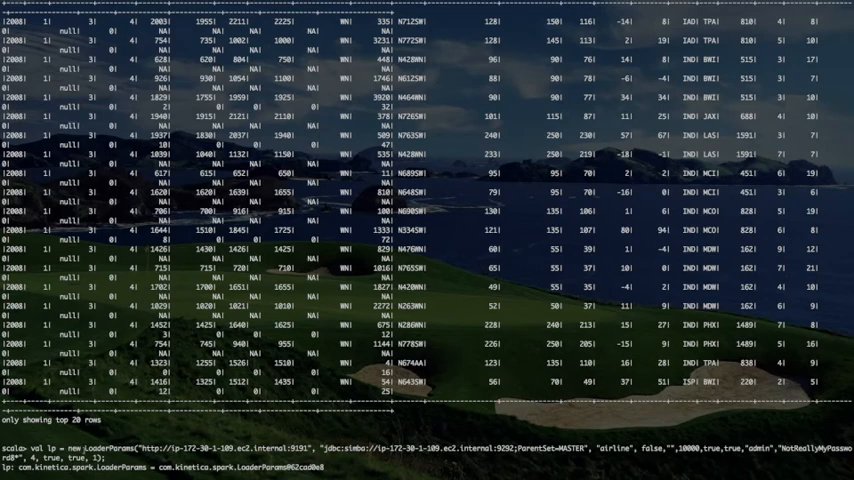
{"action": "mouse_move", "coordinate": [120, 460]}
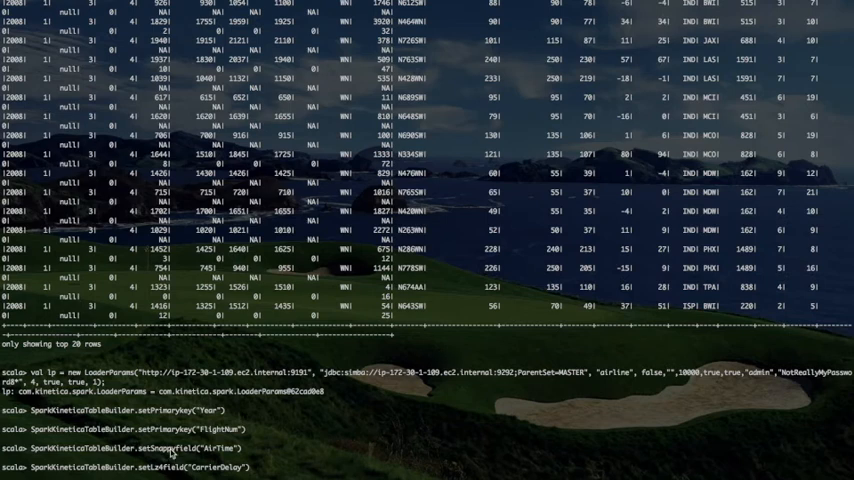
{"action": "mouse_move", "coordinate": [172, 452]}
{"action": "type", "text": "SparkKineticaLoader.KineticaWriter(df,lp);"}
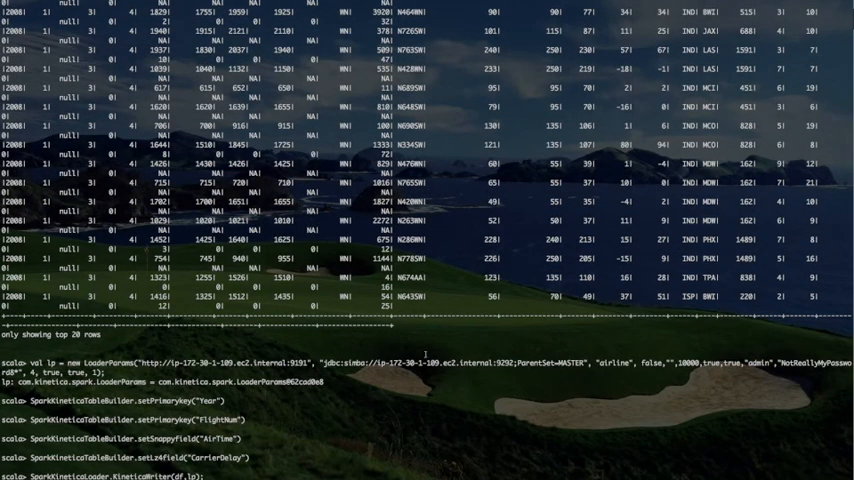
- Run SparkKineticaLoader.KineticaWriter(df, lp) to write the airline DataFrame into Kinetica
{"action": "scroll", "scroll_direction": "down", "scroll_amount": 3}
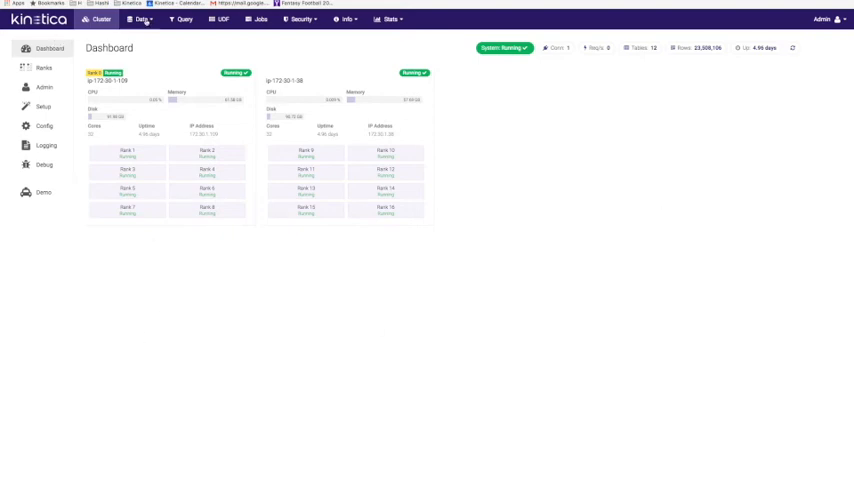
- List the MASTER collection's tables and locate the new airline table with its record count
{"action": "left_click", "coordinate": [140, 20]}
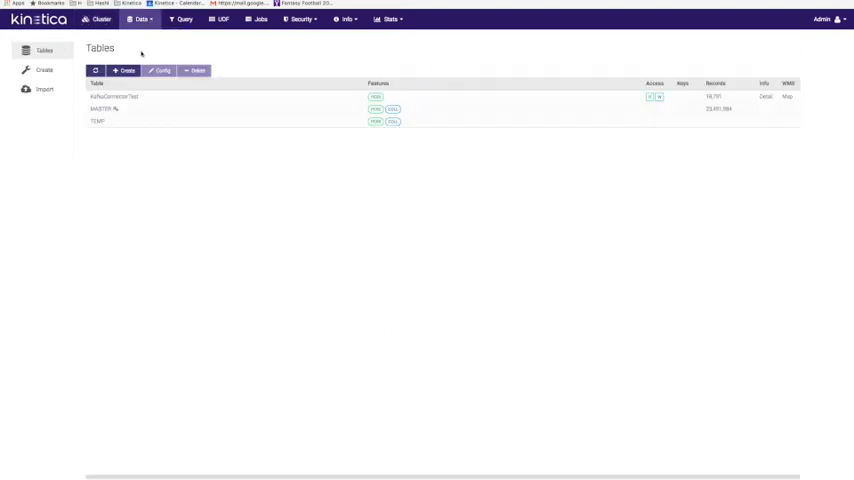
{"action": "left_click", "coordinate": [100, 108]}
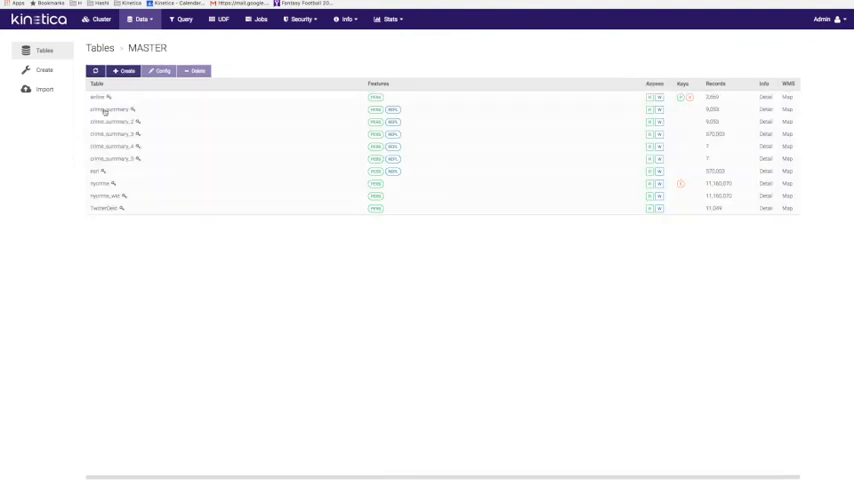
{"action": "left_click", "coordinate": [96, 96]}
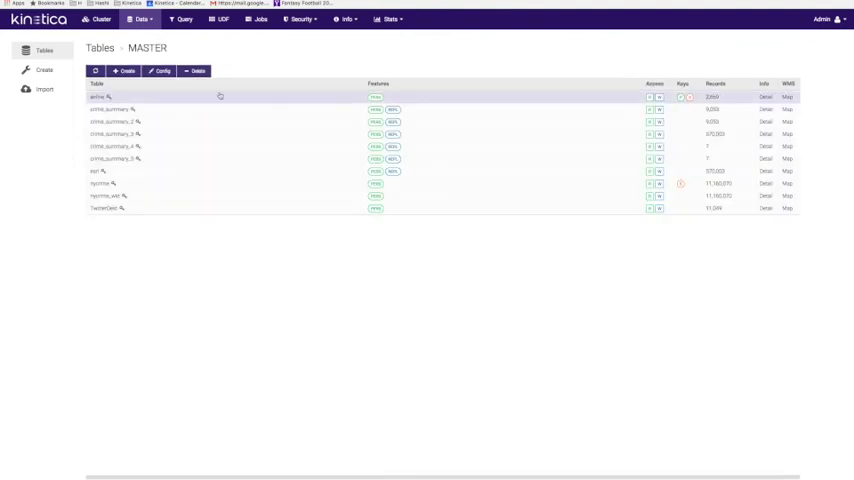